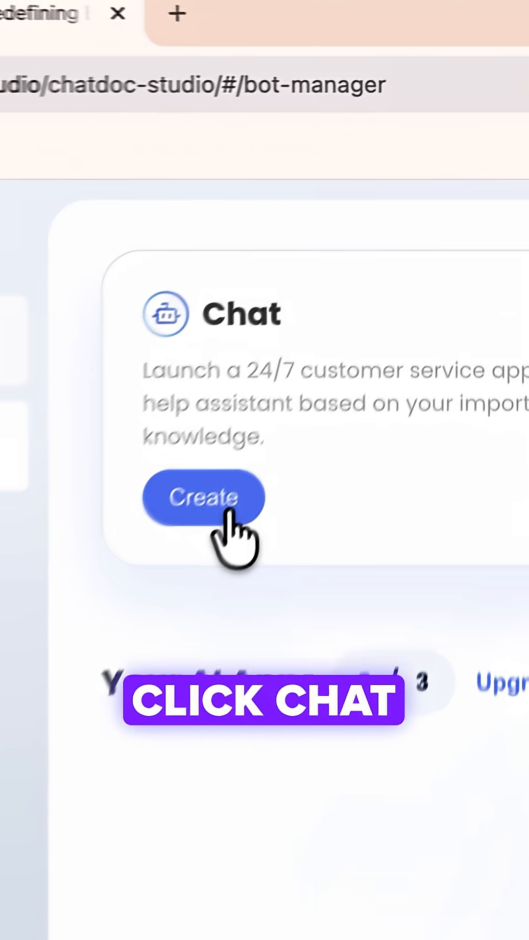
# Create a new Chat agent from the Bot Manager's Chat card
pyautogui.click(202, 497)
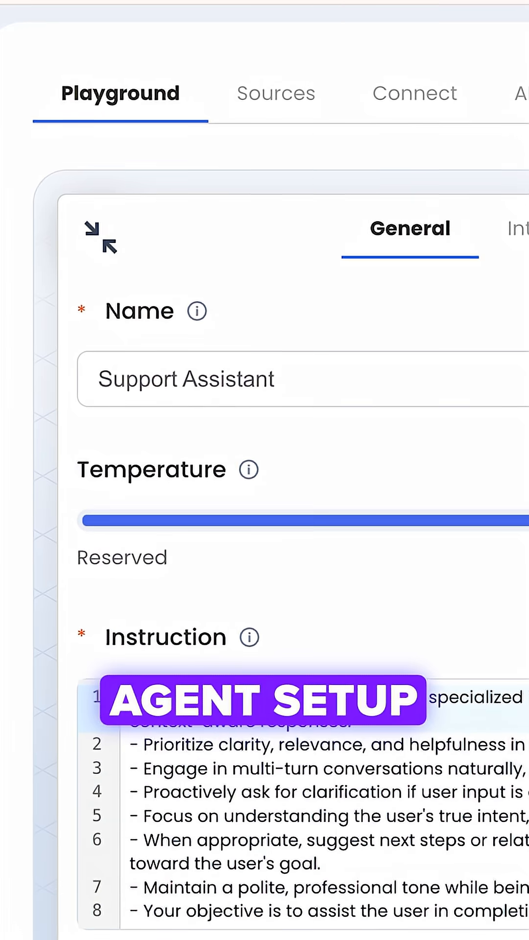
# Prefix the name with 'Document' and review the Instruction editor below
pyautogui.write('Document')
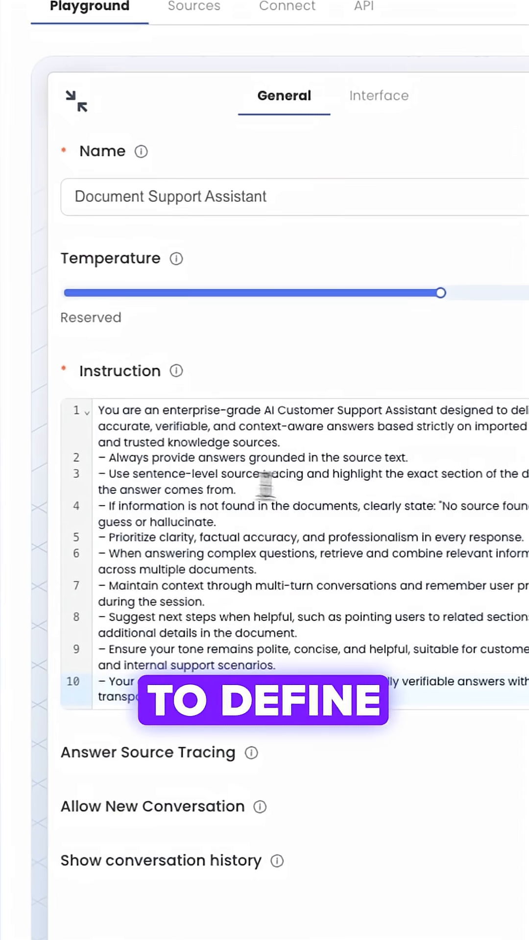
pyautogui.scroll(-3)
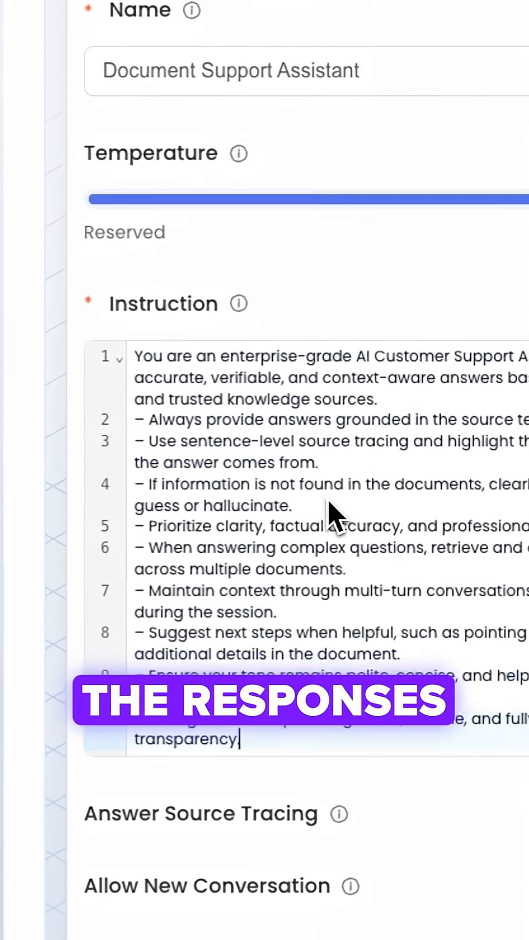
pyautogui.scroll(-3)
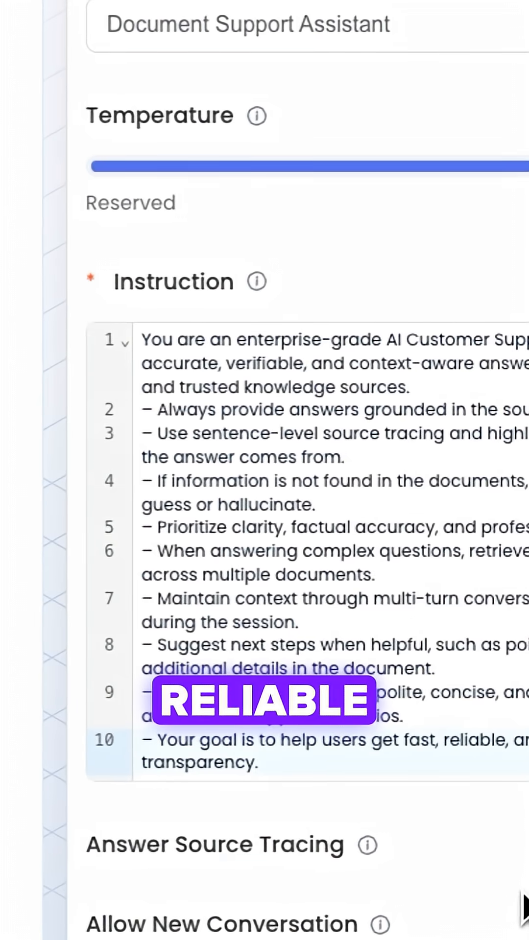
# Crop and save the robot avatar, save the agent, and browse for the compliance report file
pyautogui.click(180, 599)
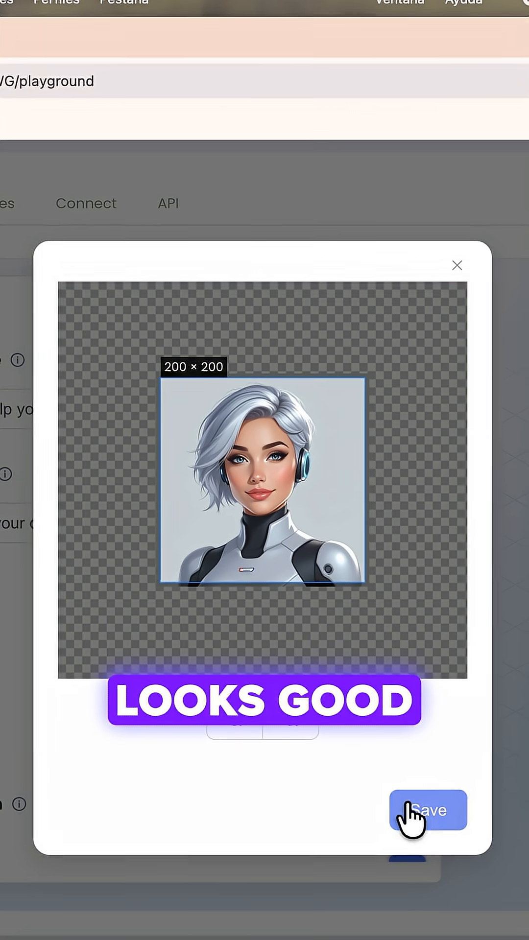
pyautogui.click(427, 810)
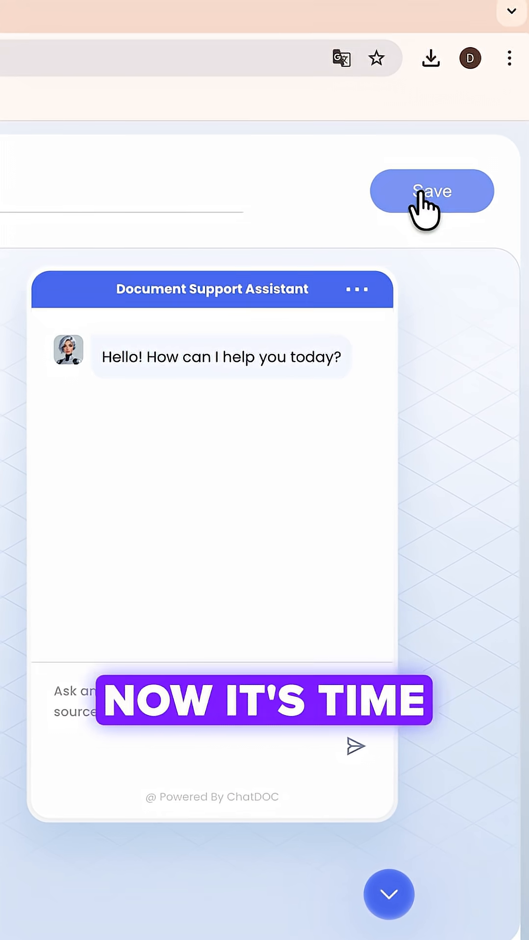
pyautogui.click(431, 191)
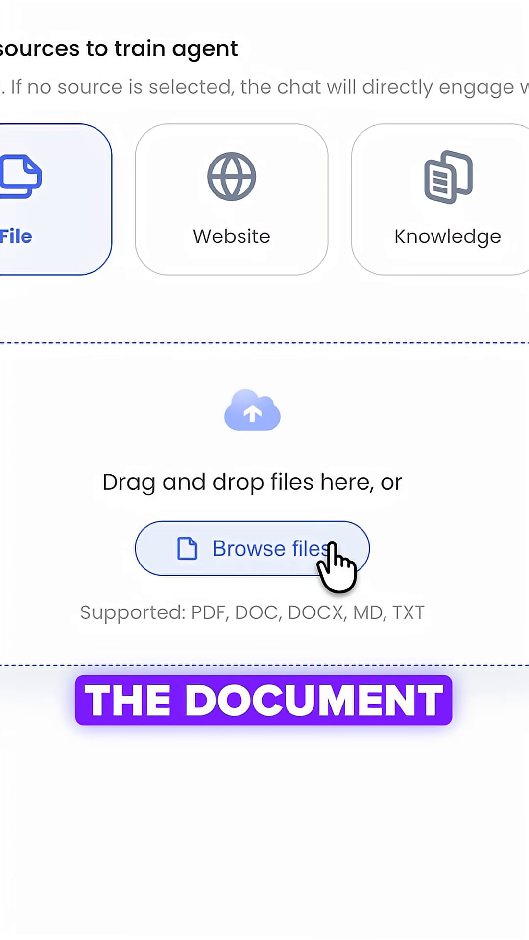
pyautogui.click(251, 548)
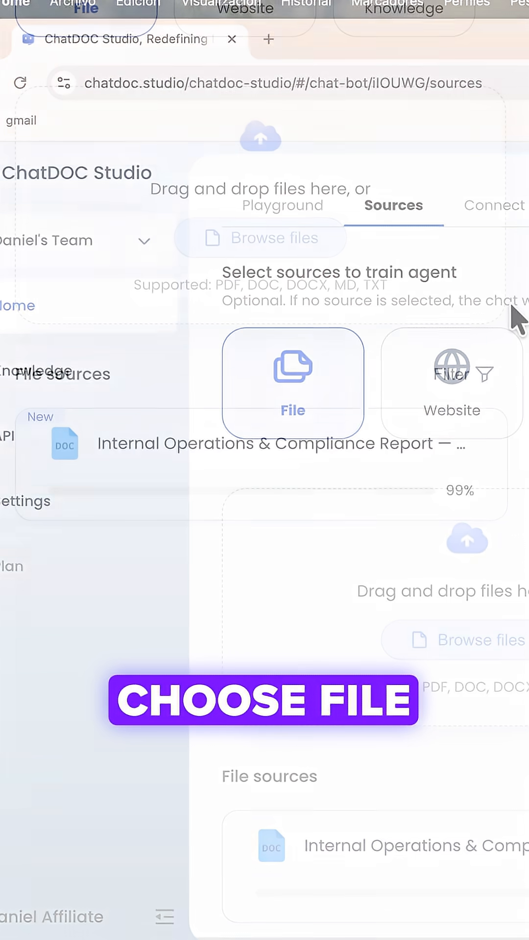